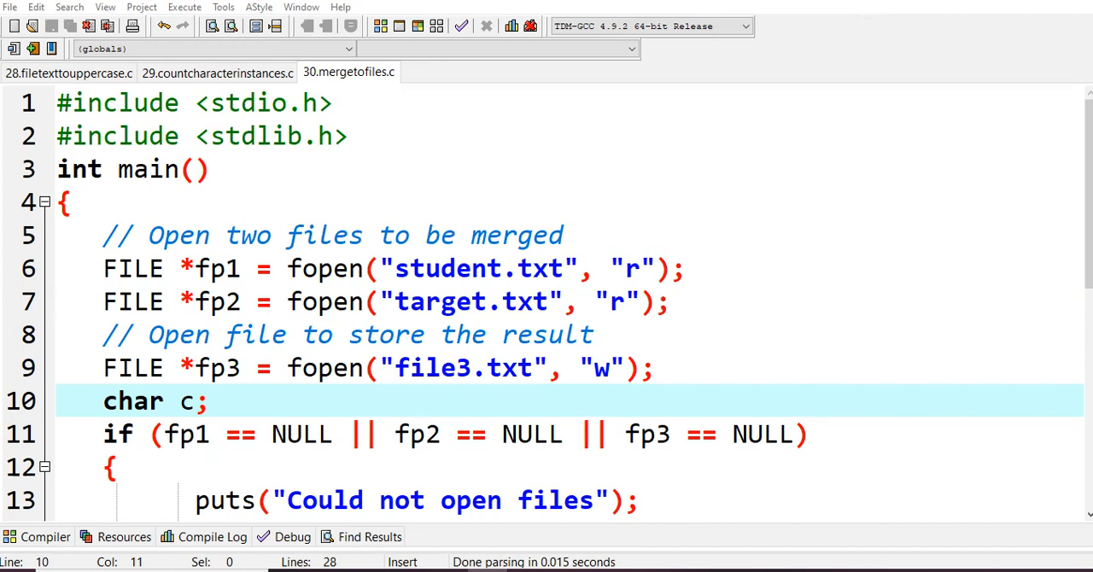
mouse_move(301, 77)
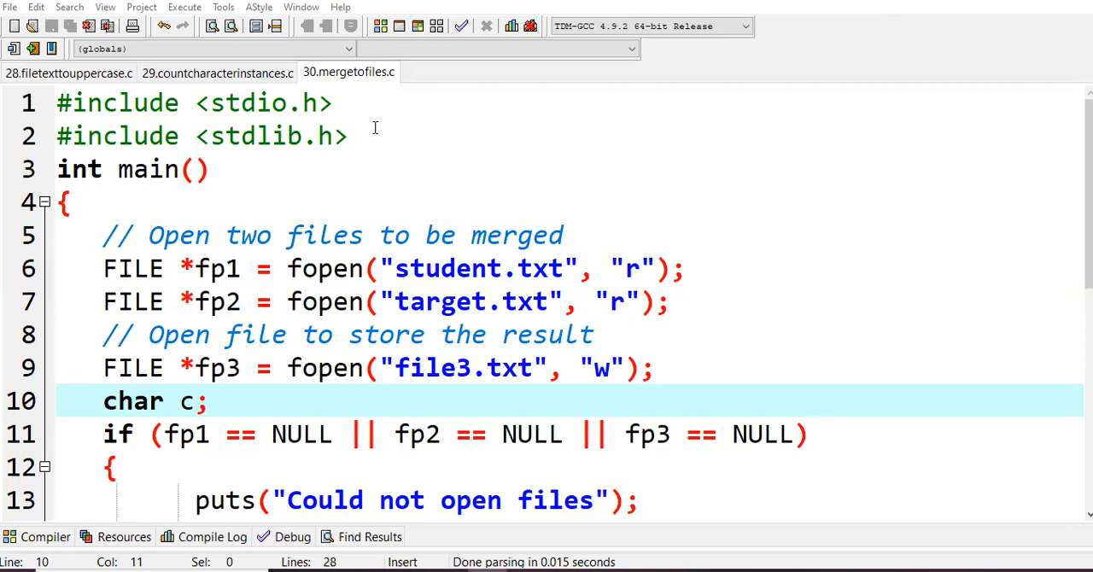
mouse_move(190, 236)
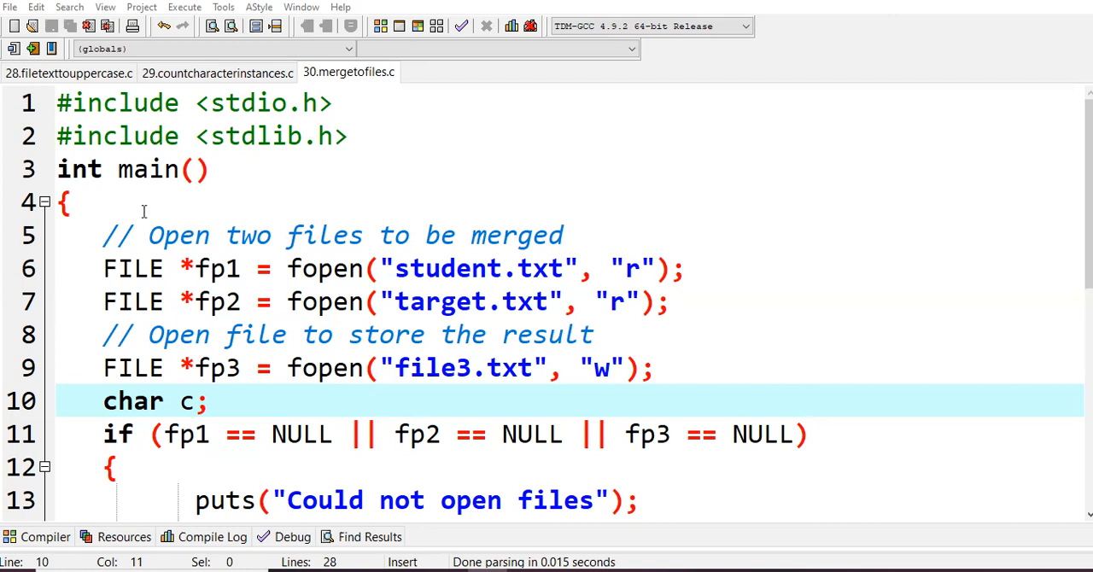
mouse_move(366, 250)
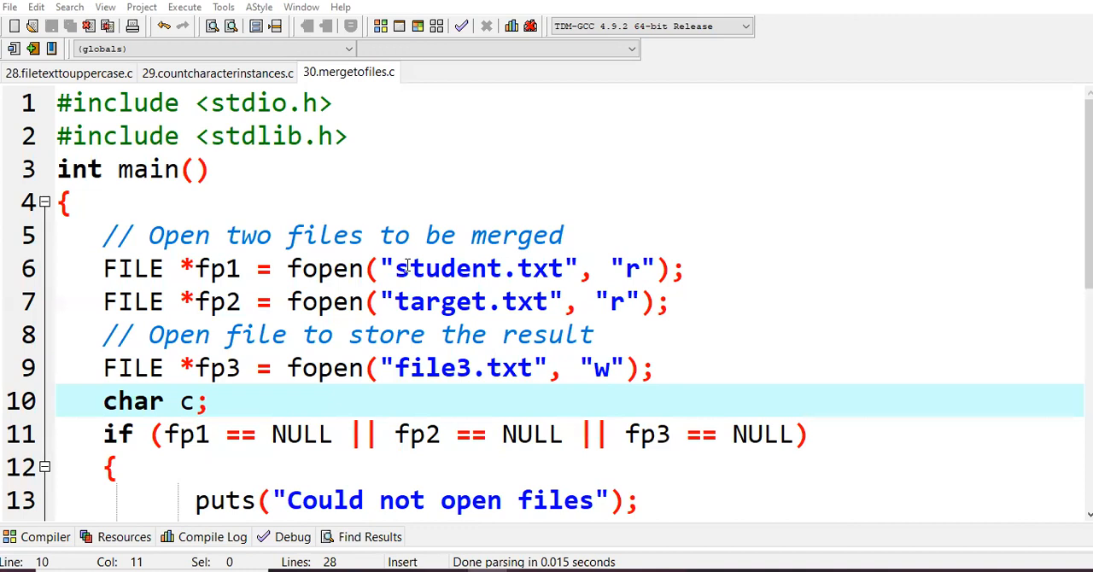
mouse_move(502, 369)
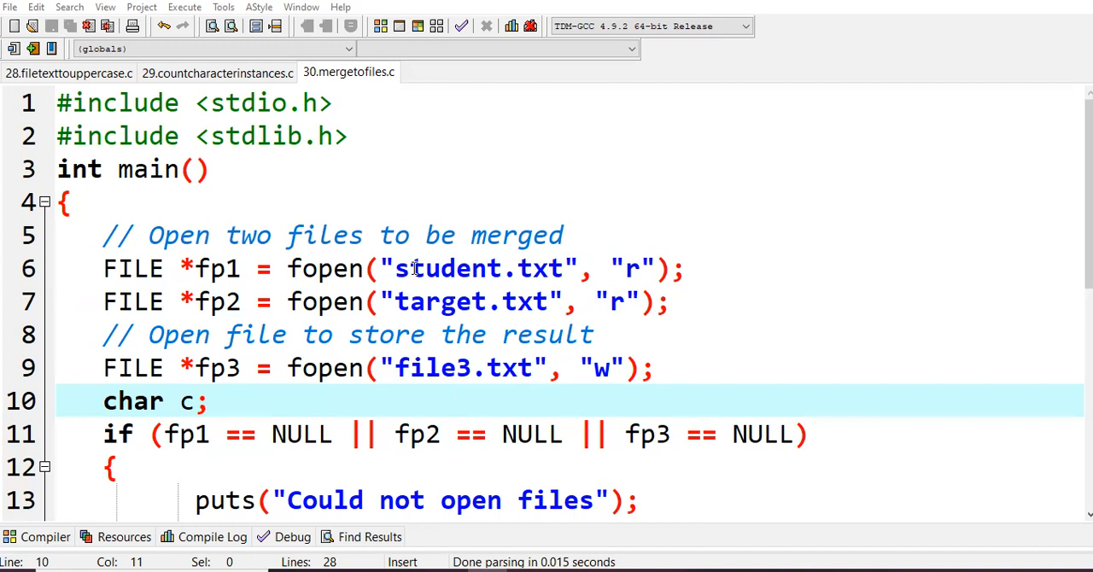
mouse_move(413, 300)
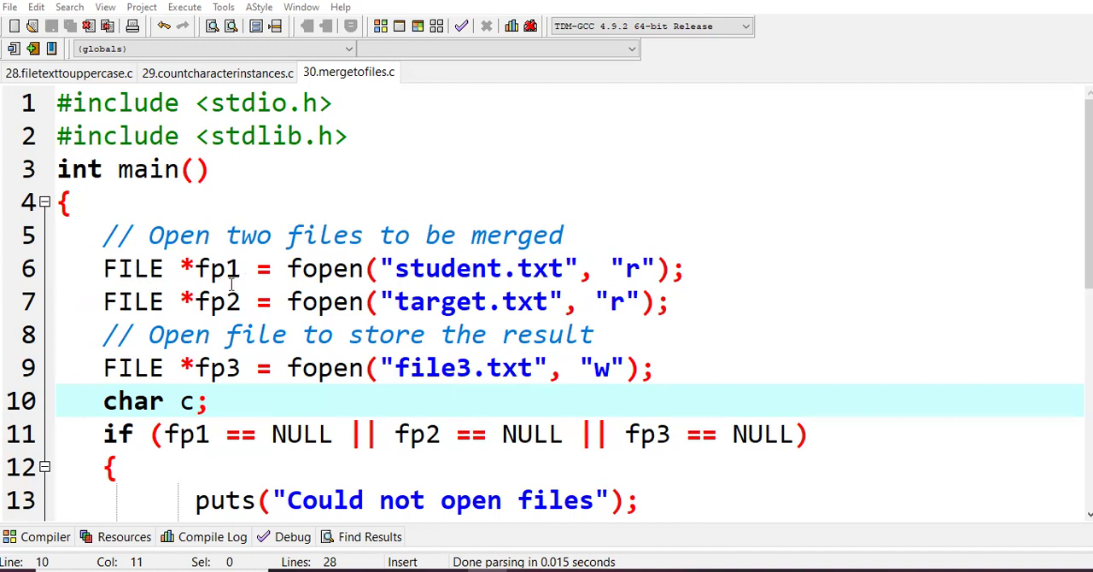
mouse_move(543, 250)
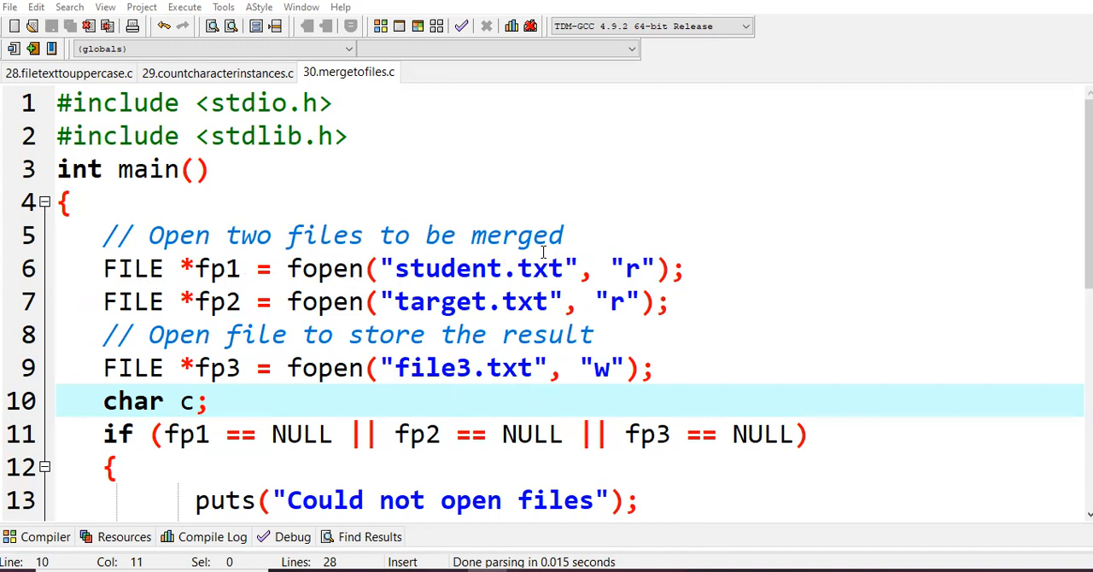
mouse_move(218, 271)
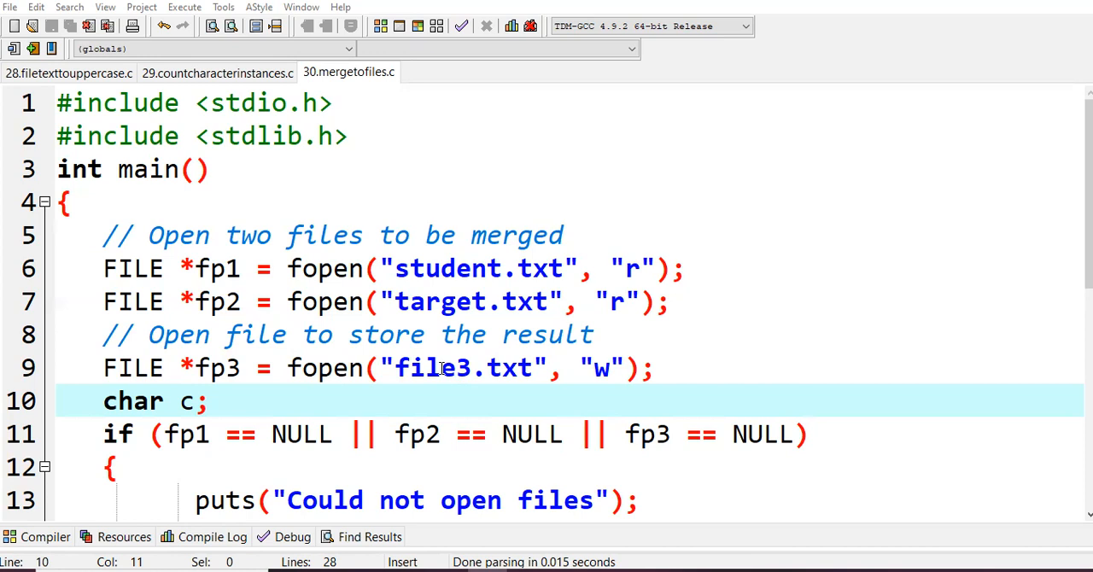
mouse_move(627, 346)
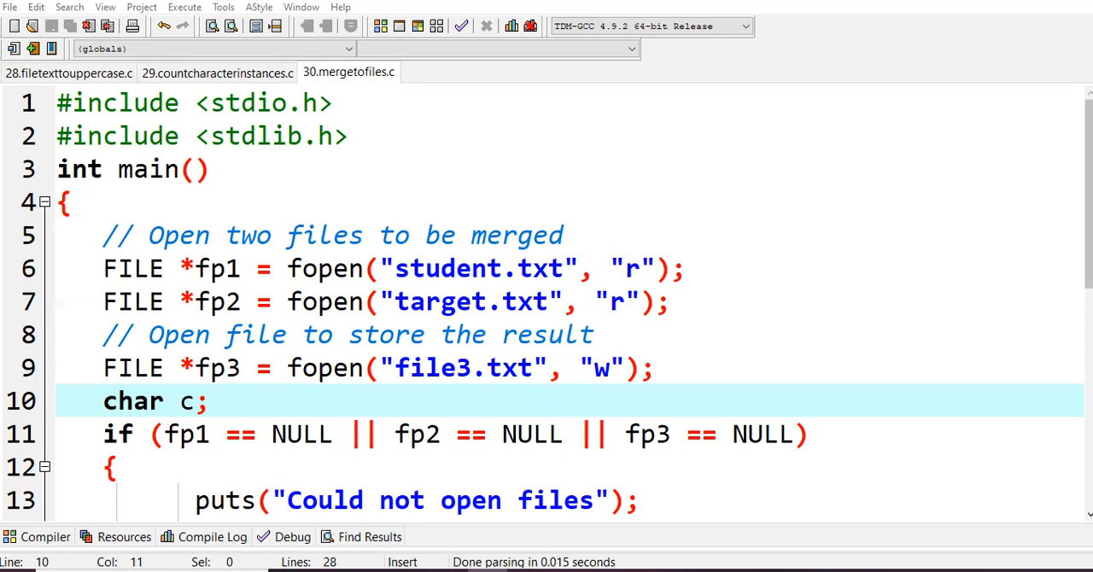
- Scroll the editor to reveal the NULL check and the first file-copying while loop
scroll(down, 3)
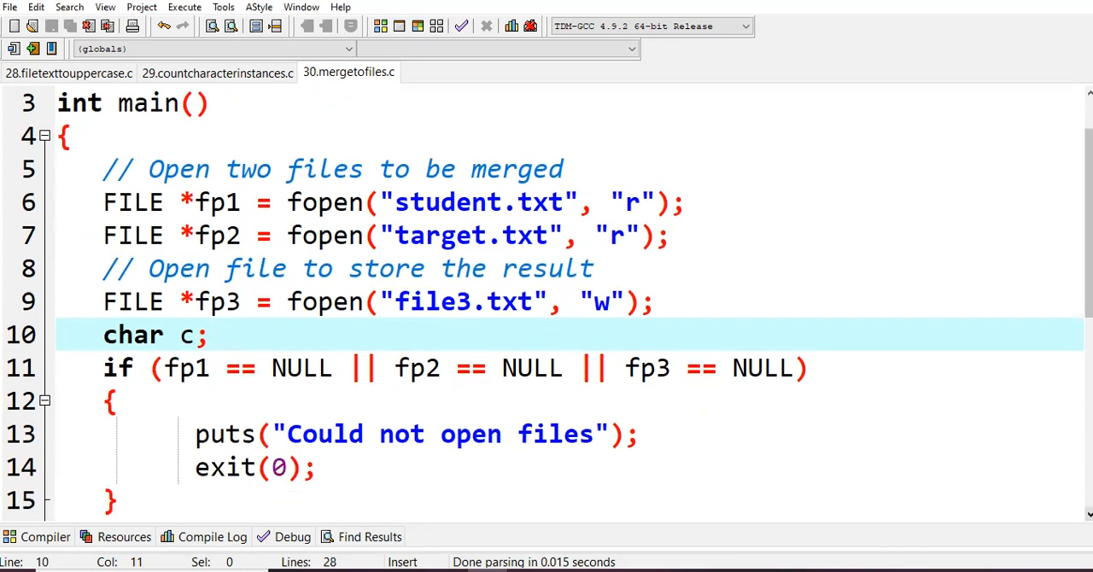
scroll(down, 3)
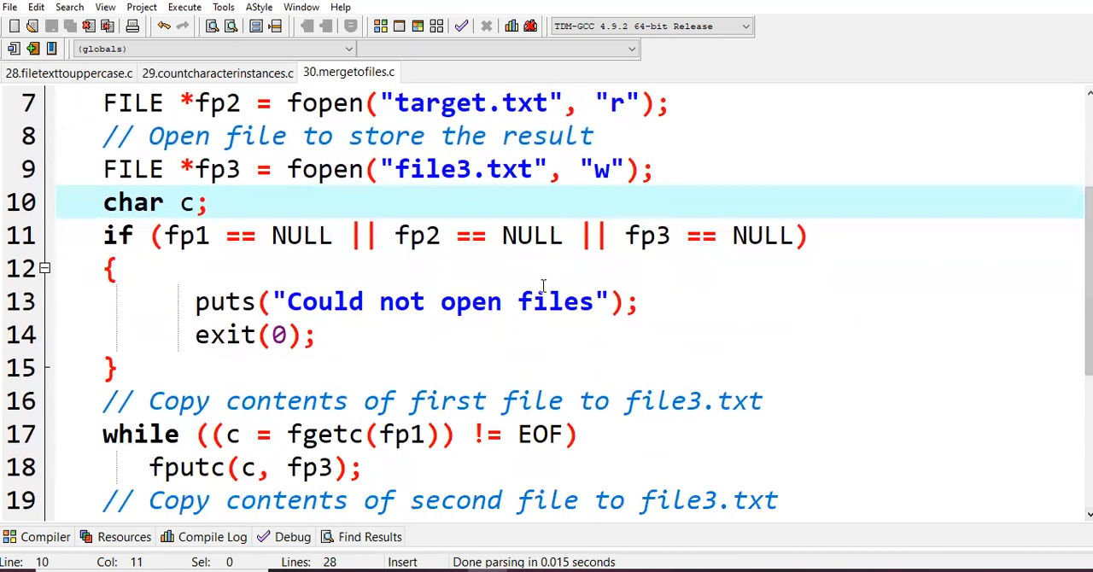
mouse_move(602, 336)
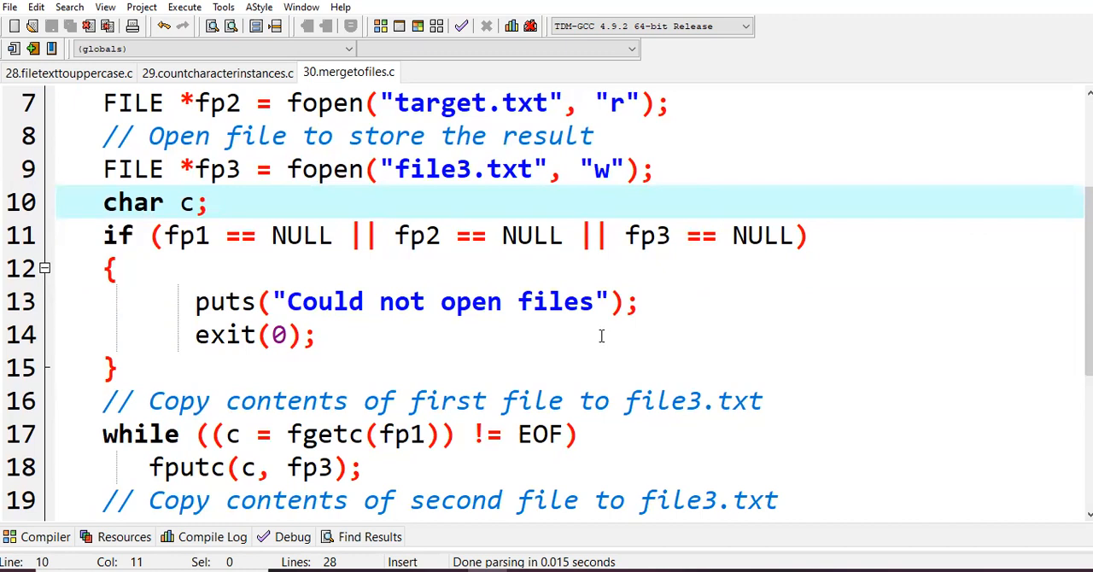
mouse_move(171, 202)
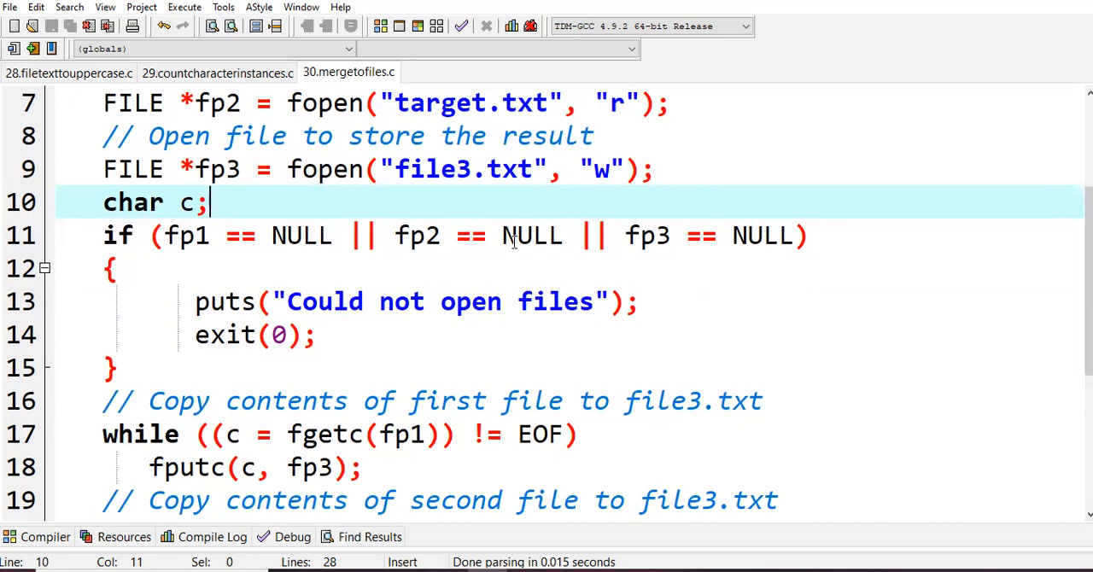
mouse_move(735, 253)
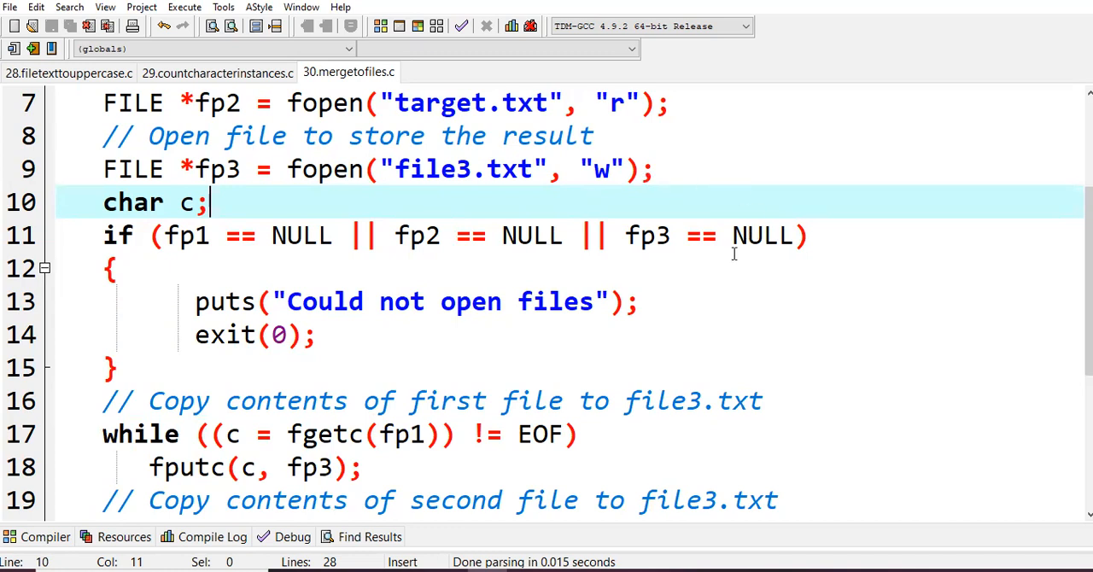
mouse_move(226, 301)
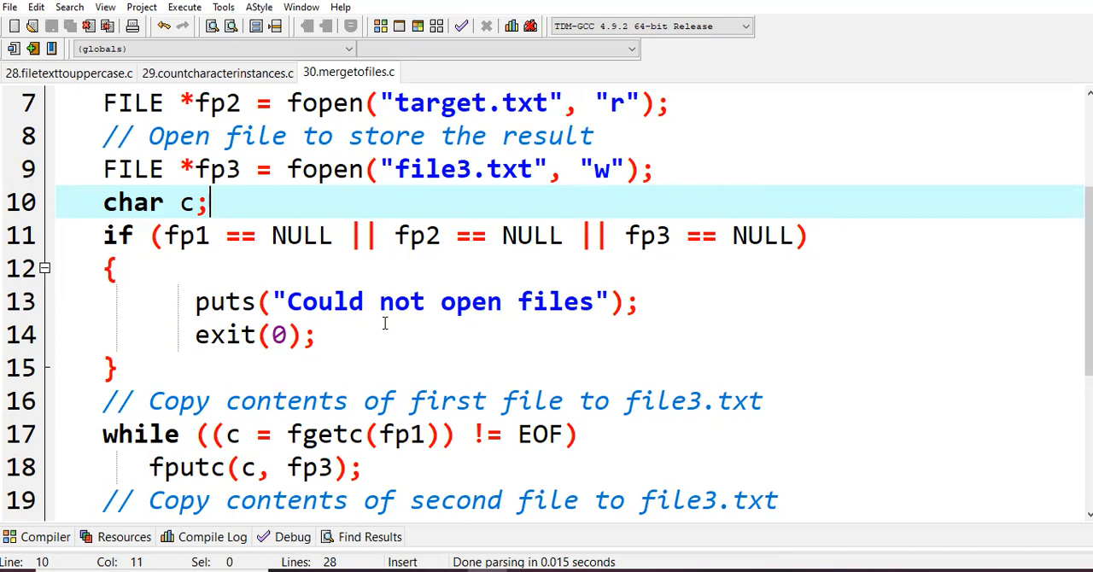
mouse_move(350, 355)
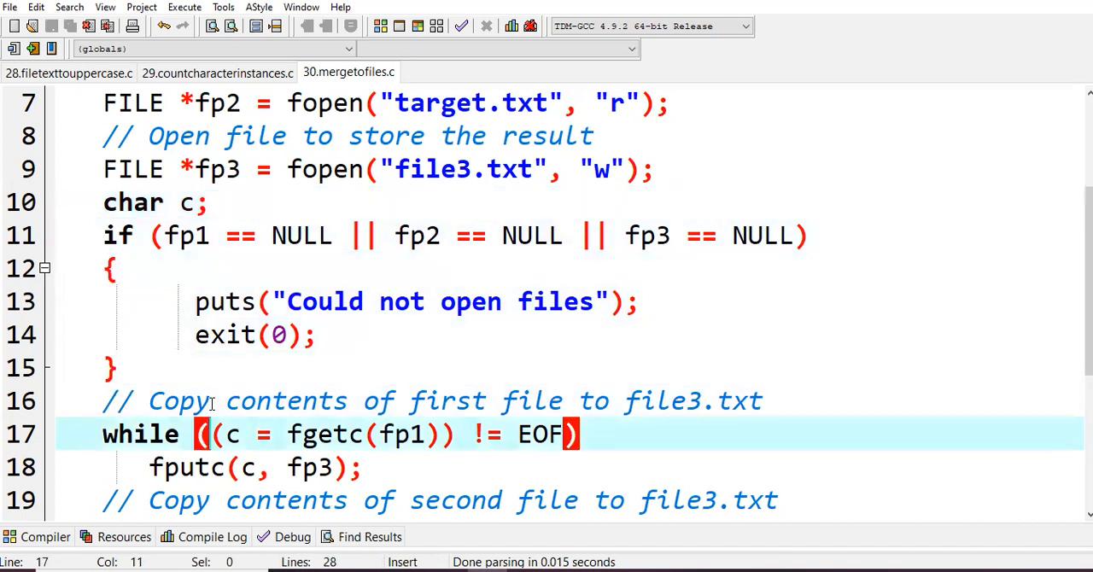
- Scroll to the second copy loop, merge confirmation printf and fclose calls
scroll(down, 3)
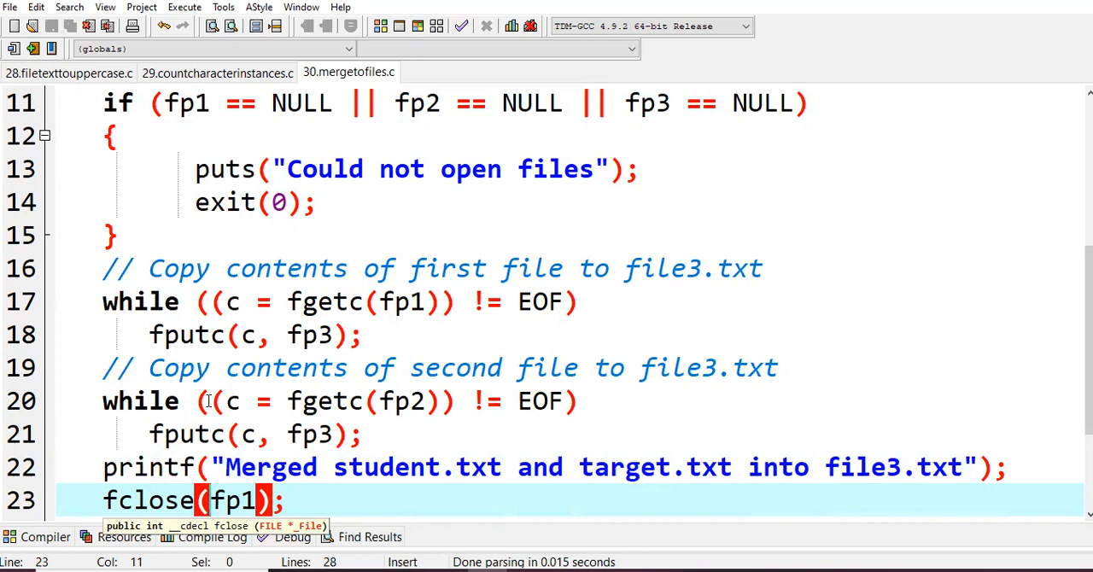
mouse_move(318, 314)
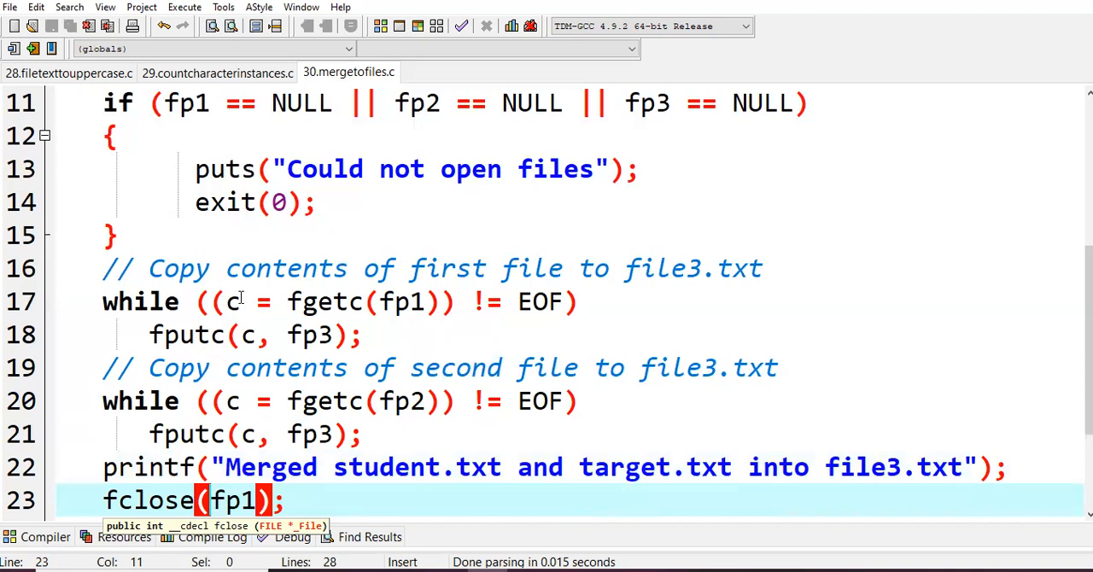
mouse_move(304, 307)
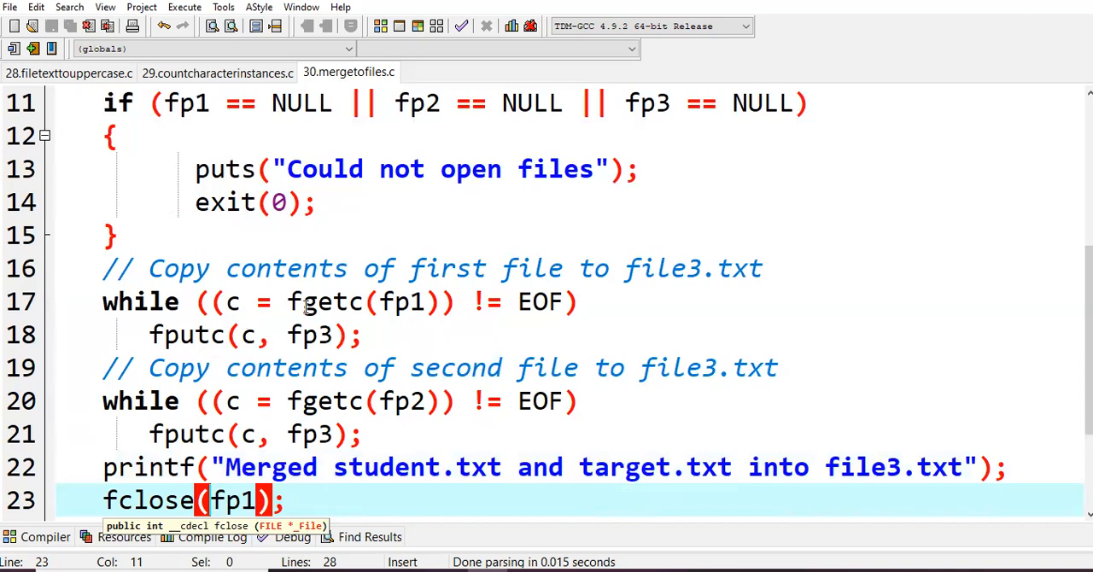
mouse_move(314, 356)
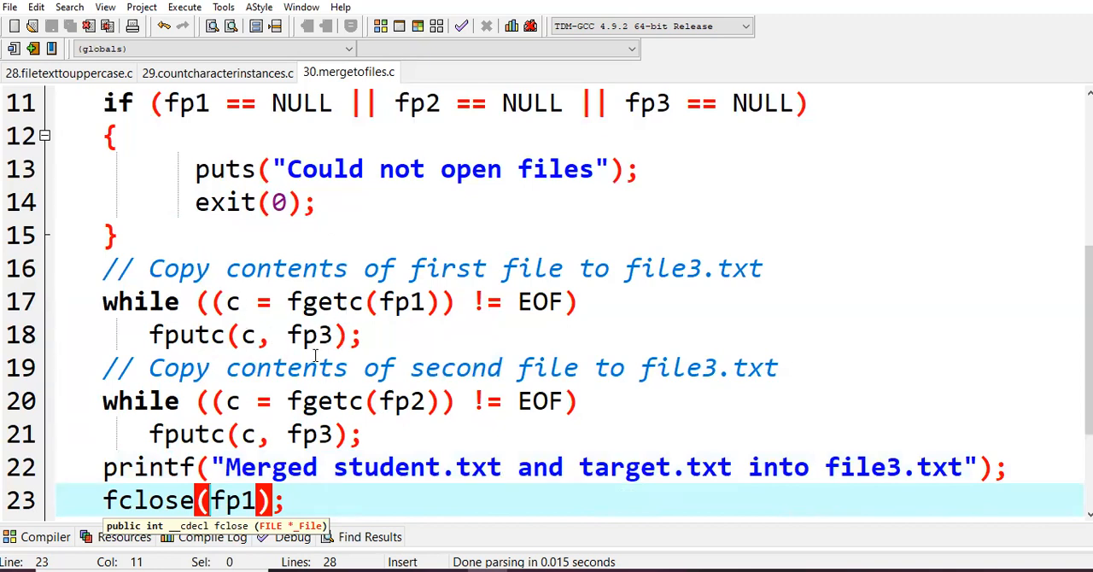
mouse_move(374, 318)
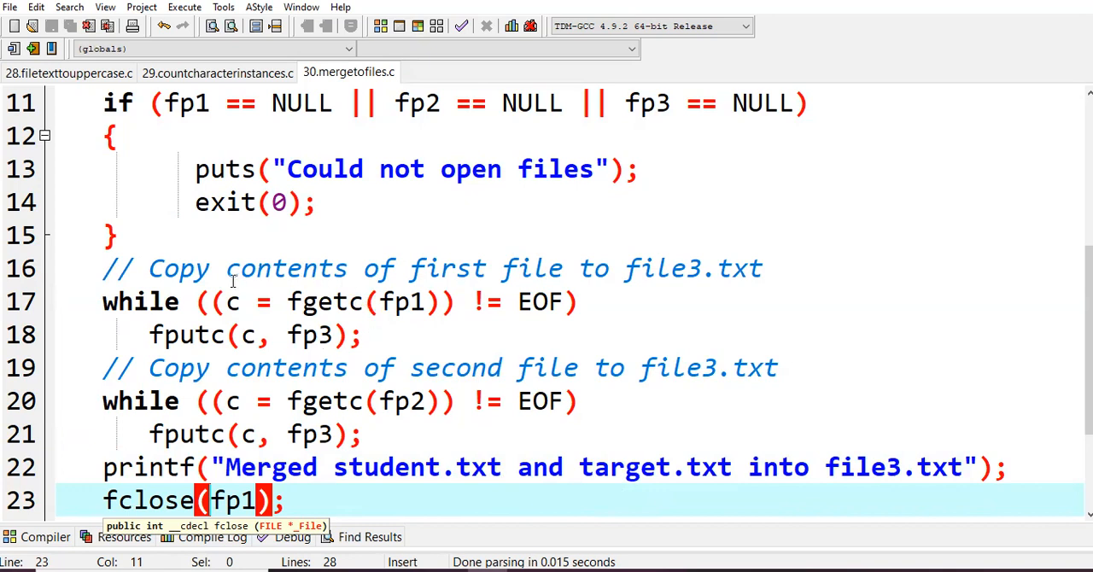
mouse_move(246, 300)
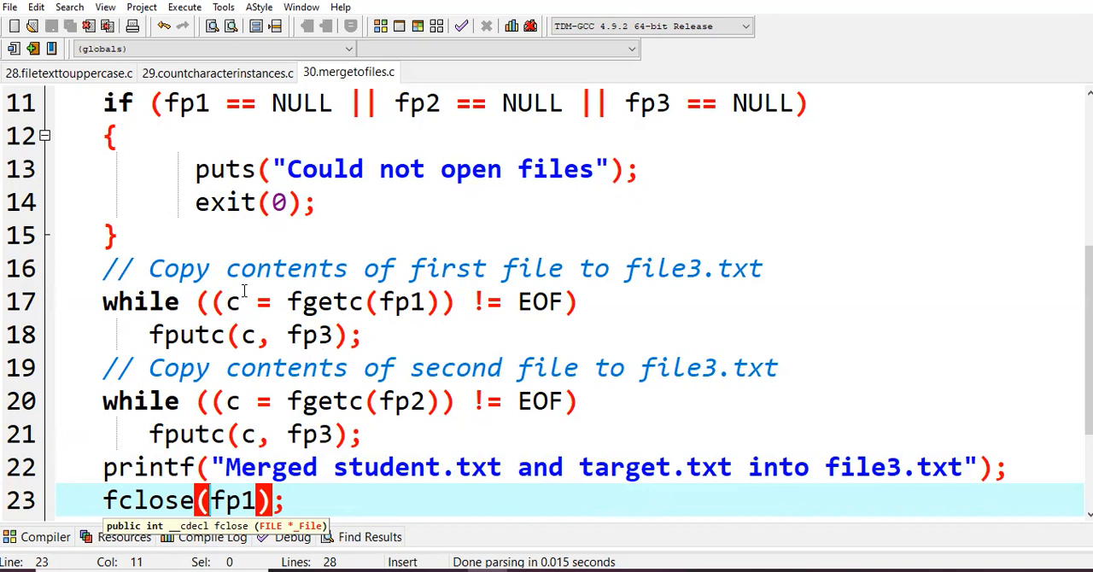
mouse_move(231, 333)
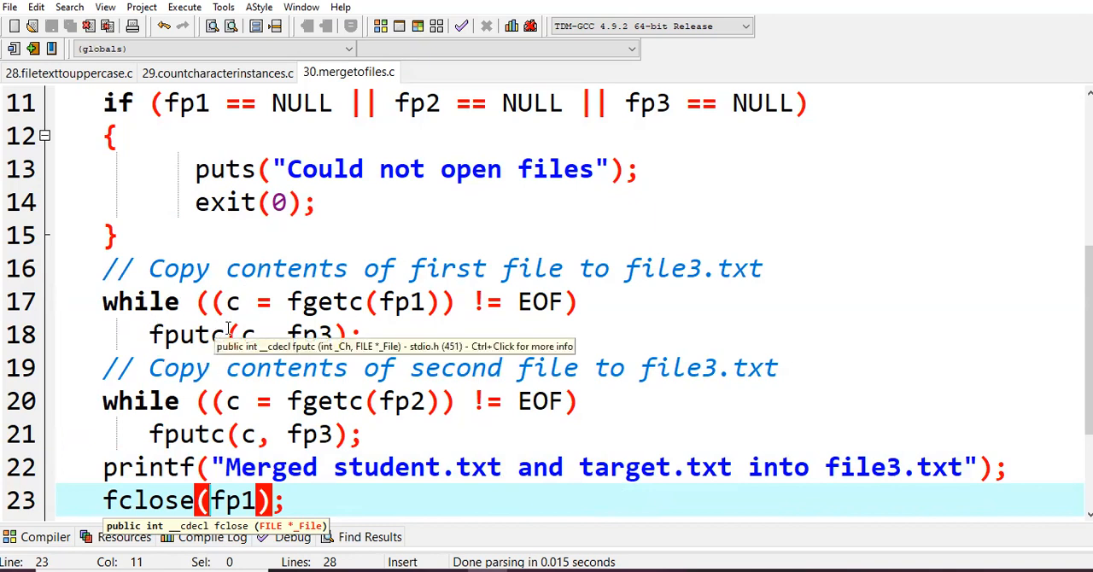
mouse_move(330, 355)
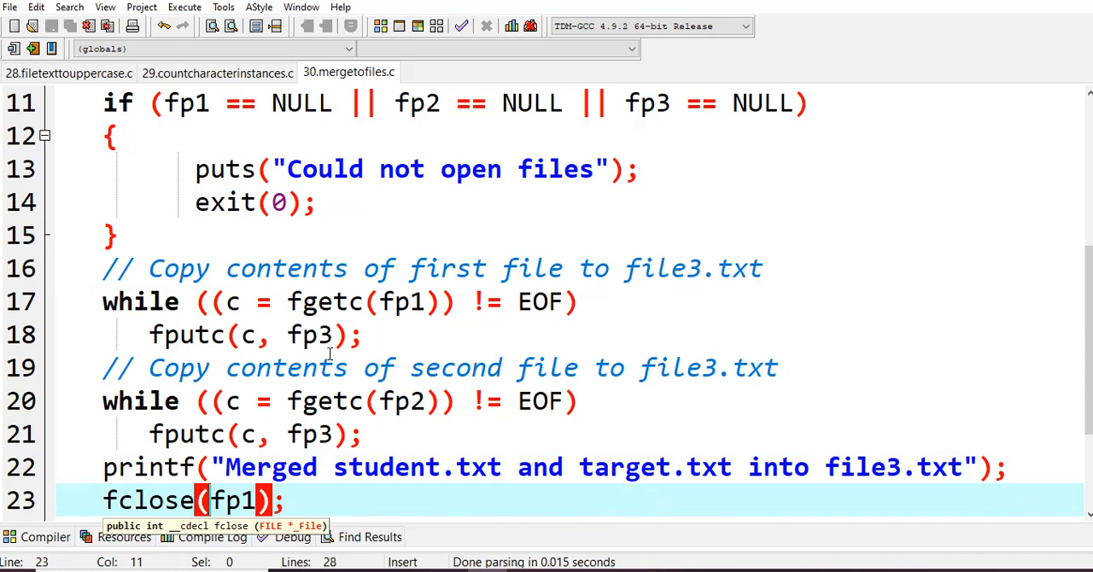
mouse_move(310, 335)
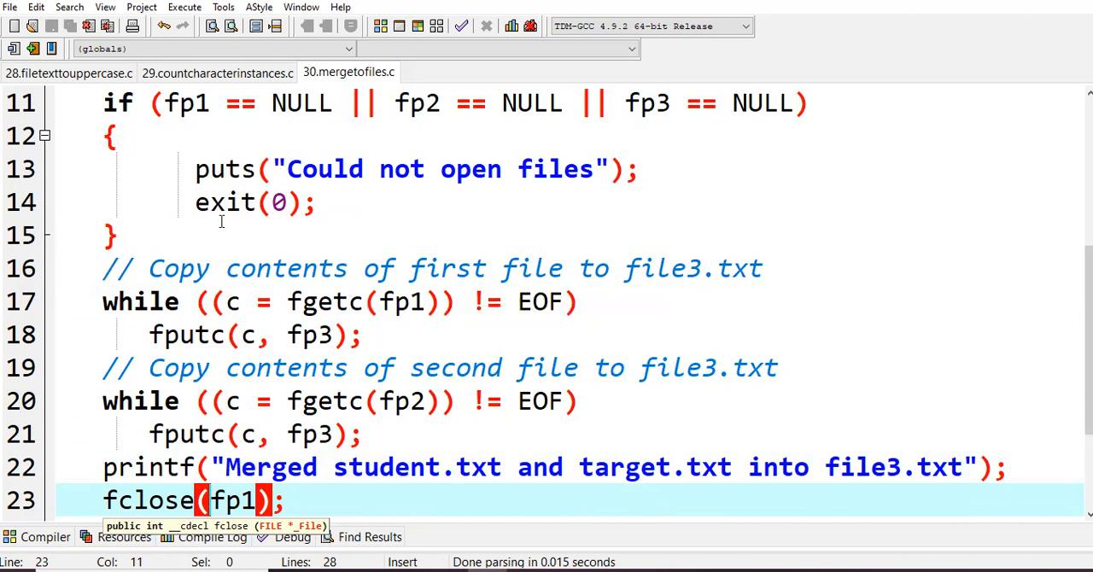
mouse_move(247, 375)
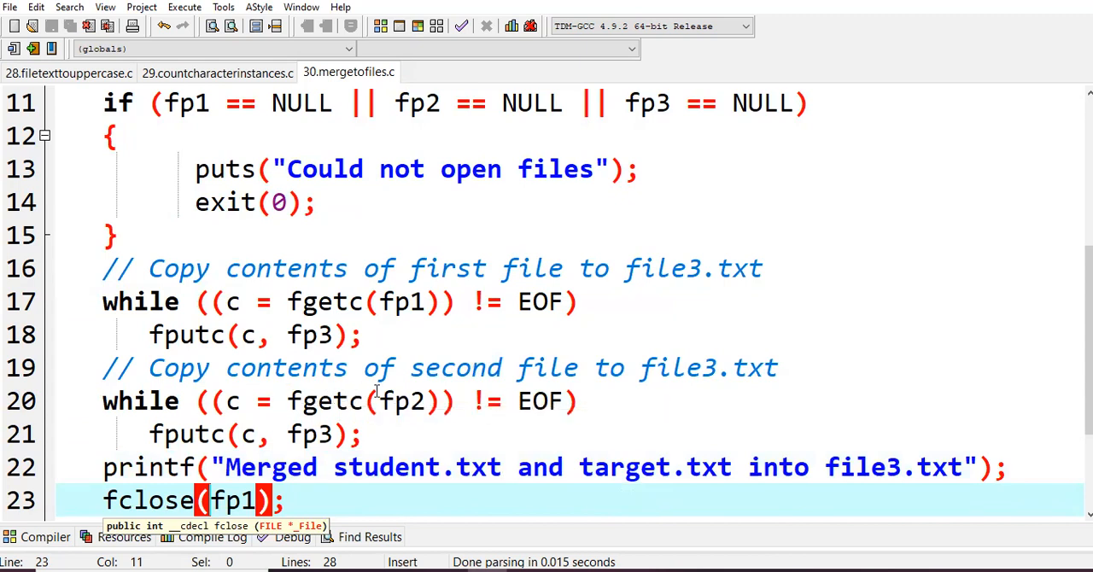
mouse_move(512, 425)
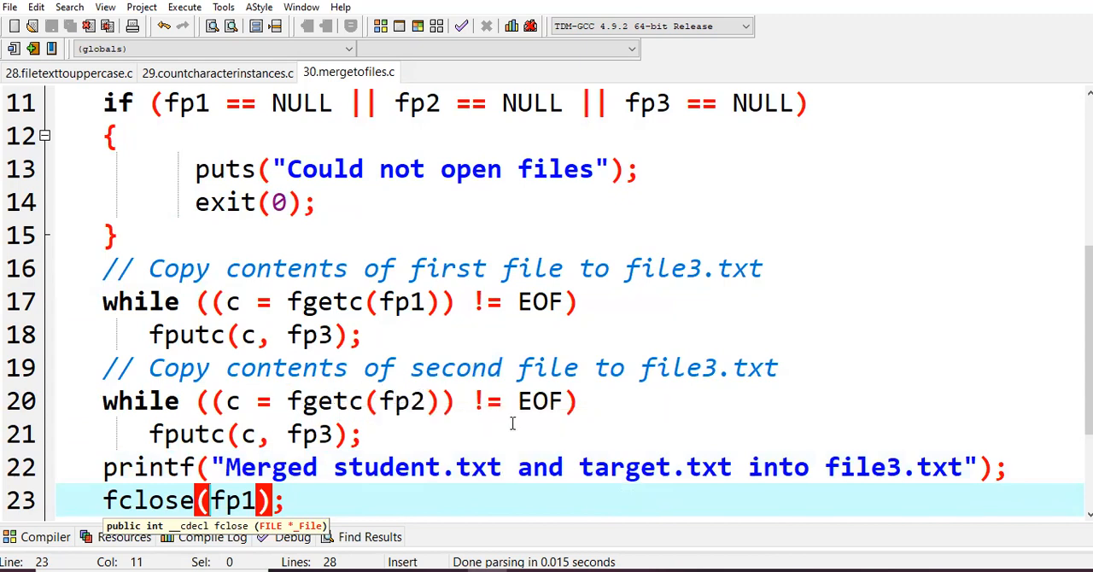
mouse_move(468, 429)
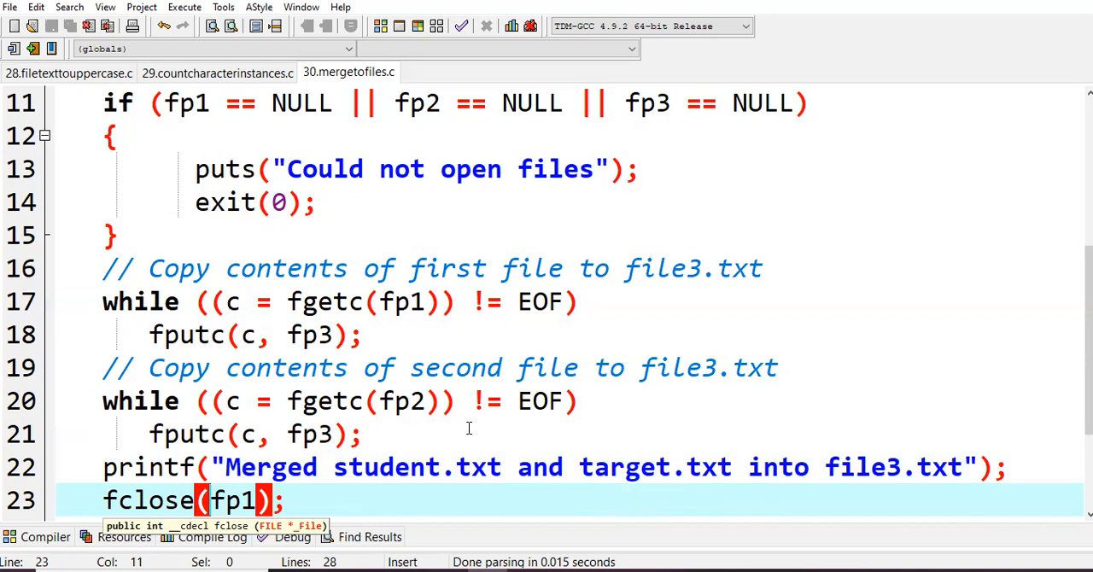
mouse_move(307, 433)
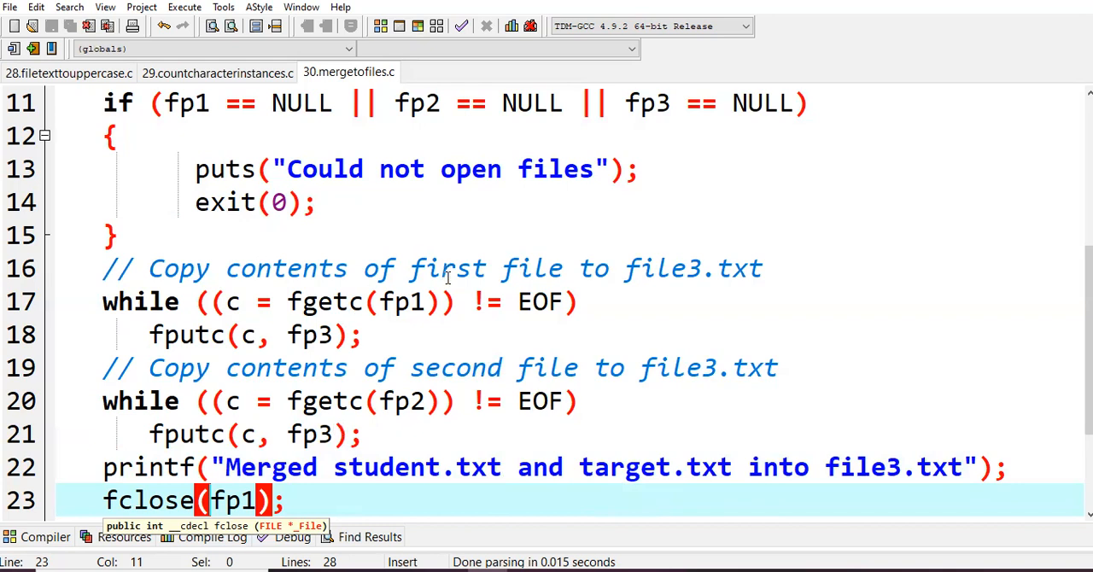
mouse_move(456, 389)
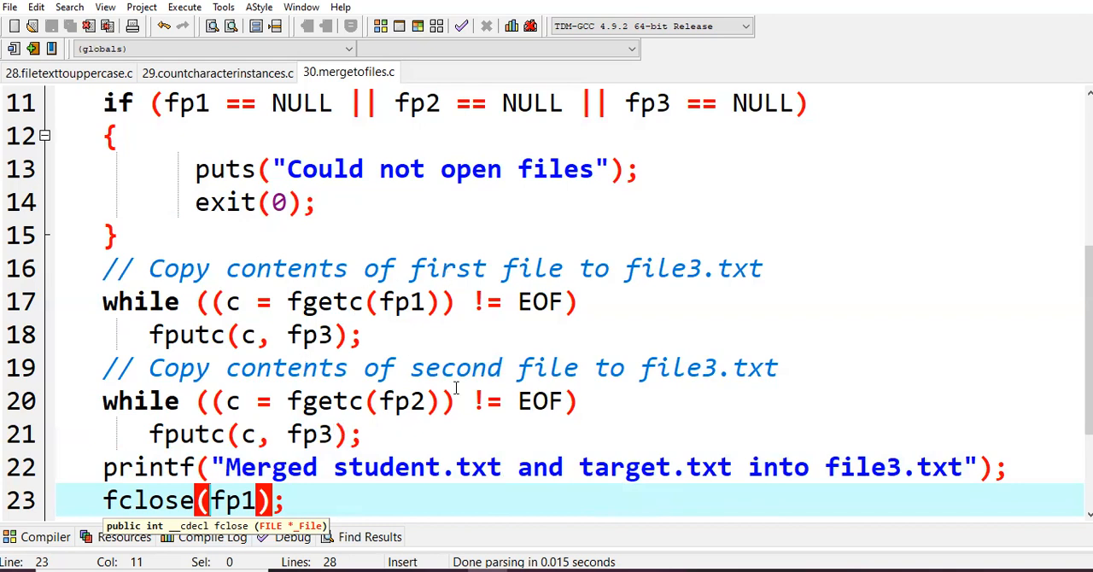
mouse_move(323, 435)
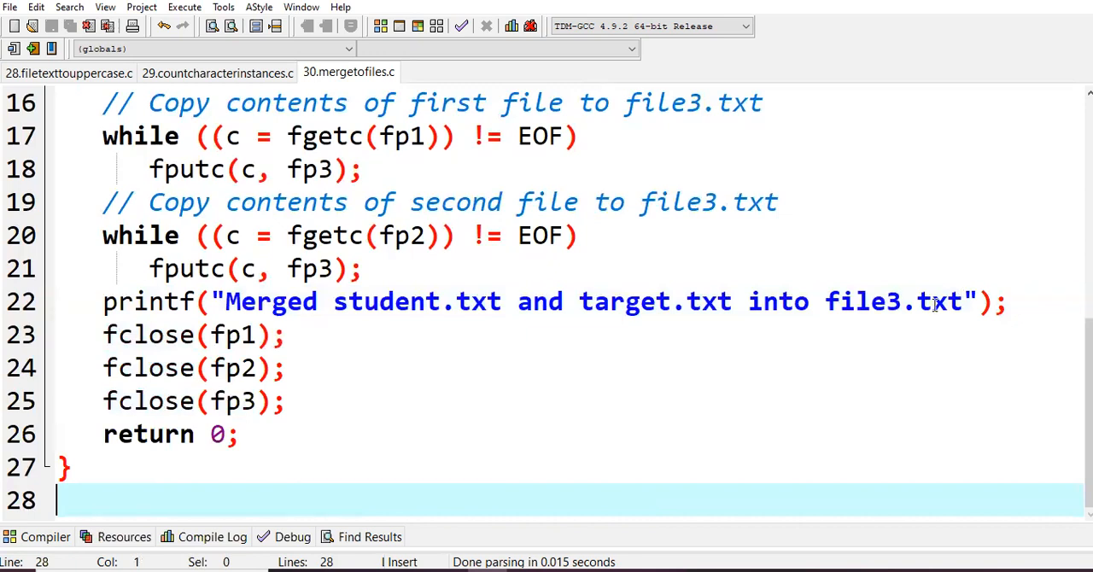
mouse_move(440, 339)
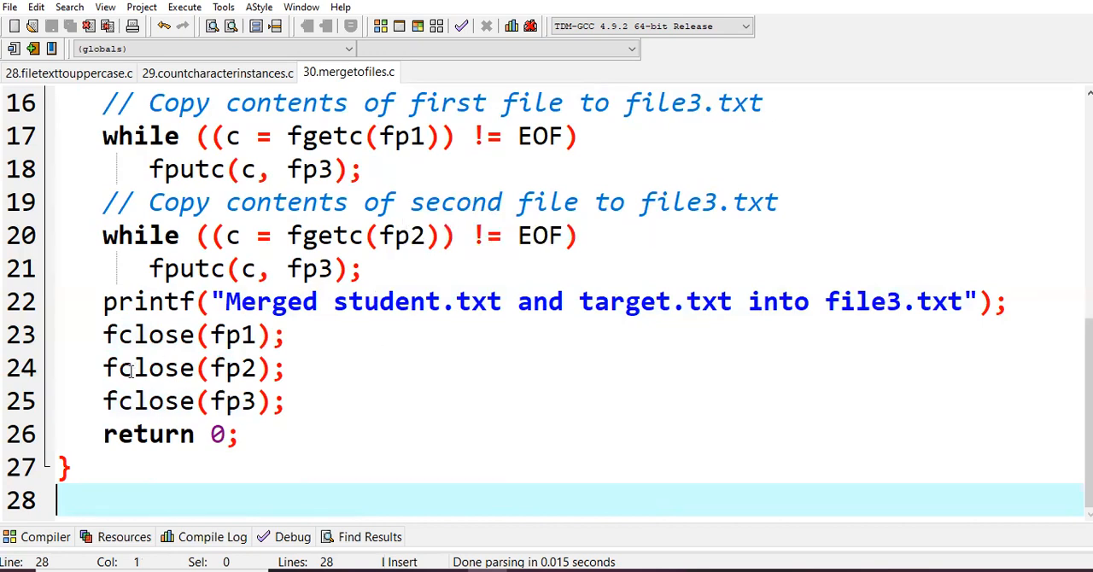
mouse_move(226, 369)
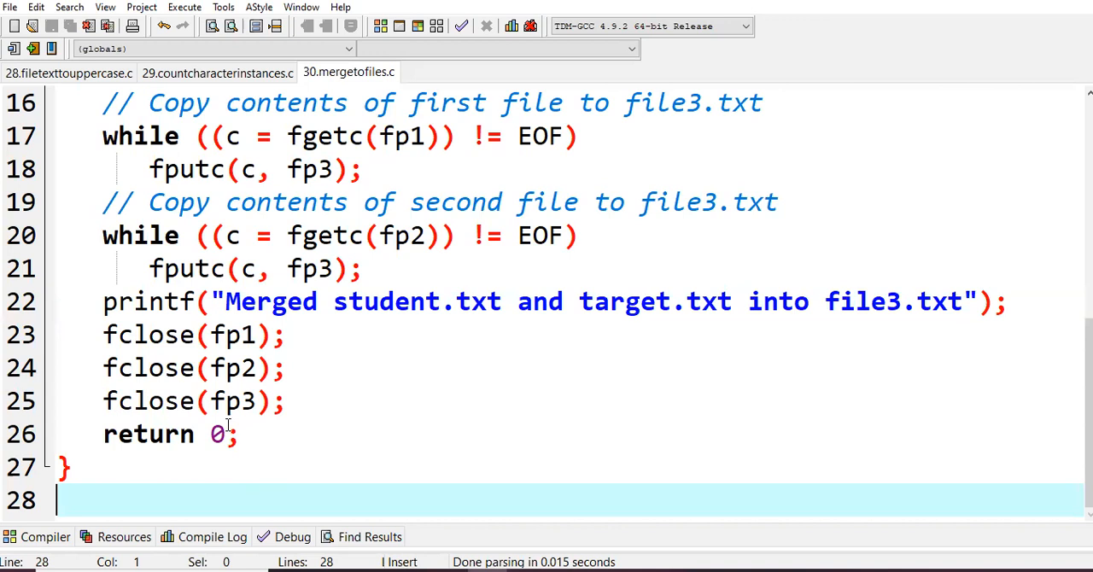
mouse_move(219, 434)
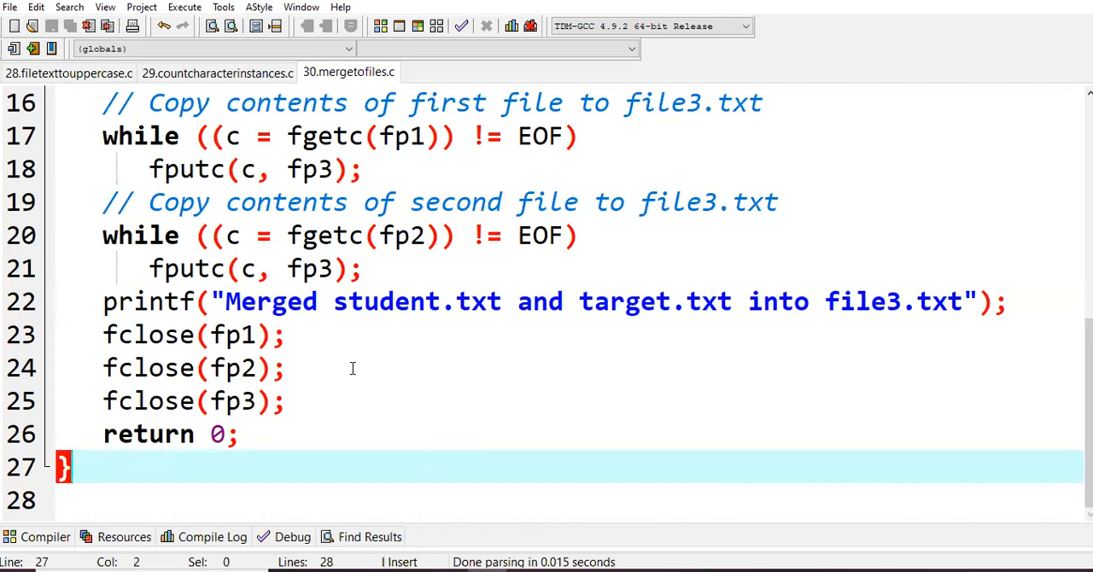
mouse_move(390, 154)
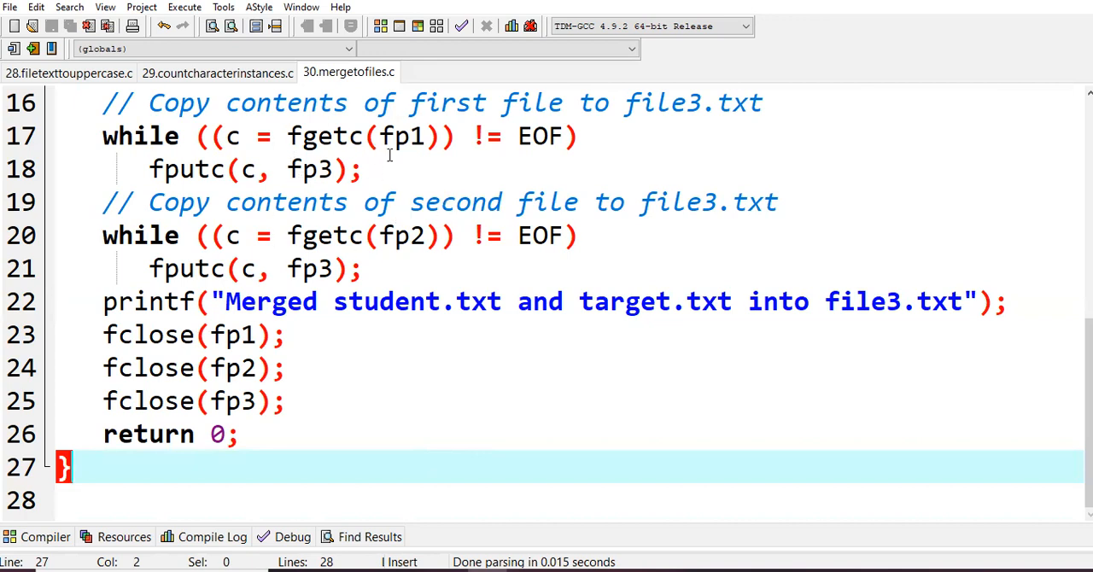
mouse_move(408, 152)
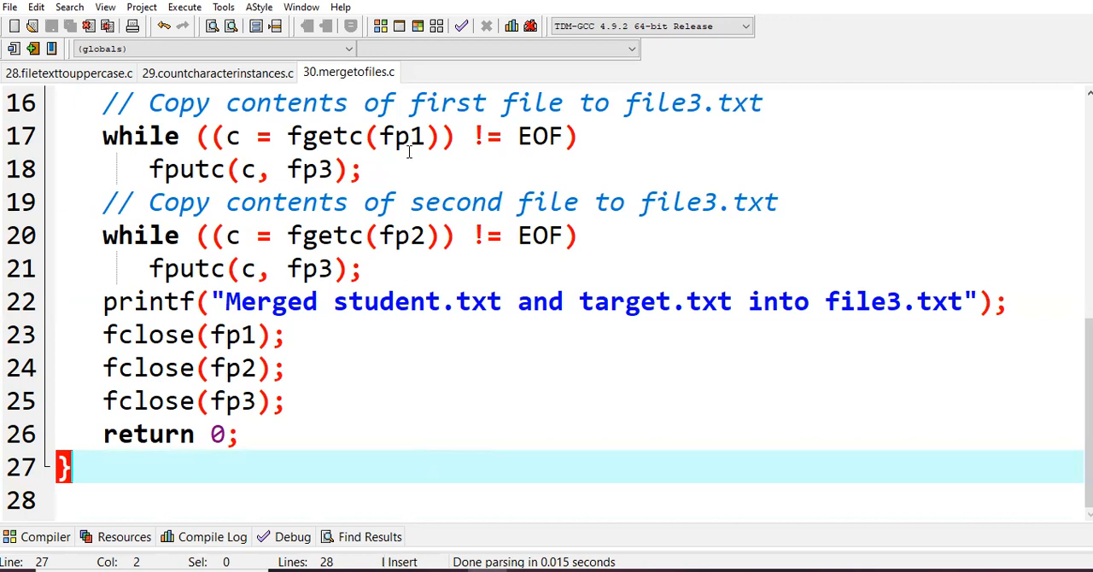
mouse_move(899, 195)
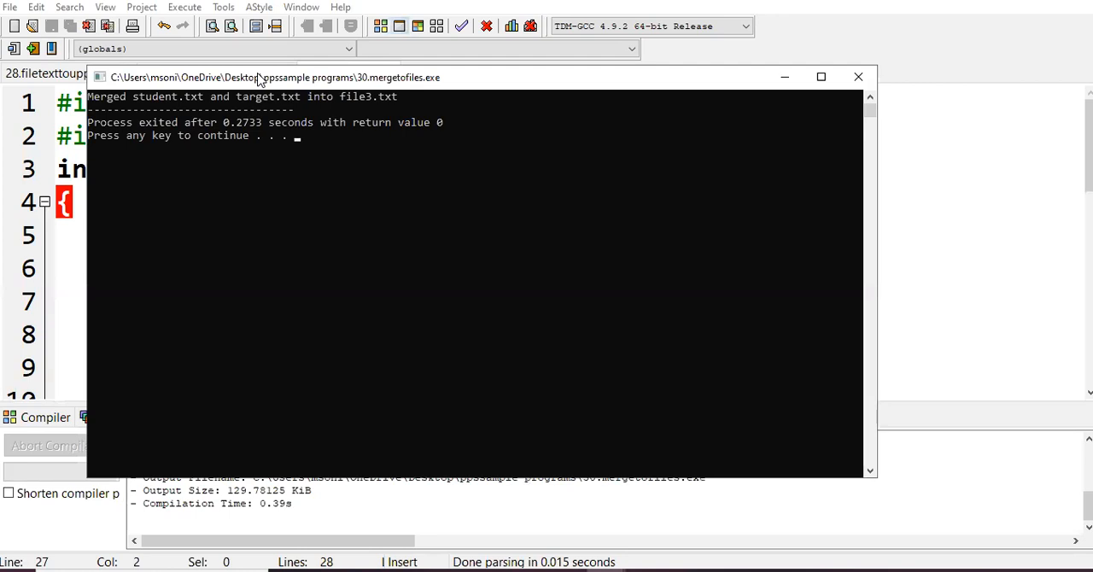
mouse_move(782, 77)
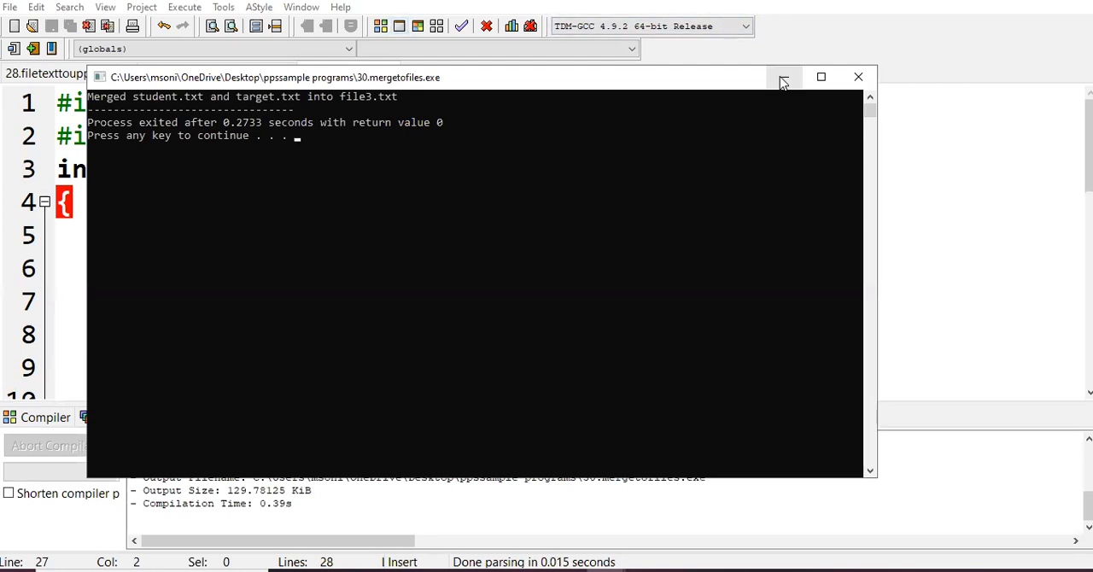
mouse_move(782, 77)
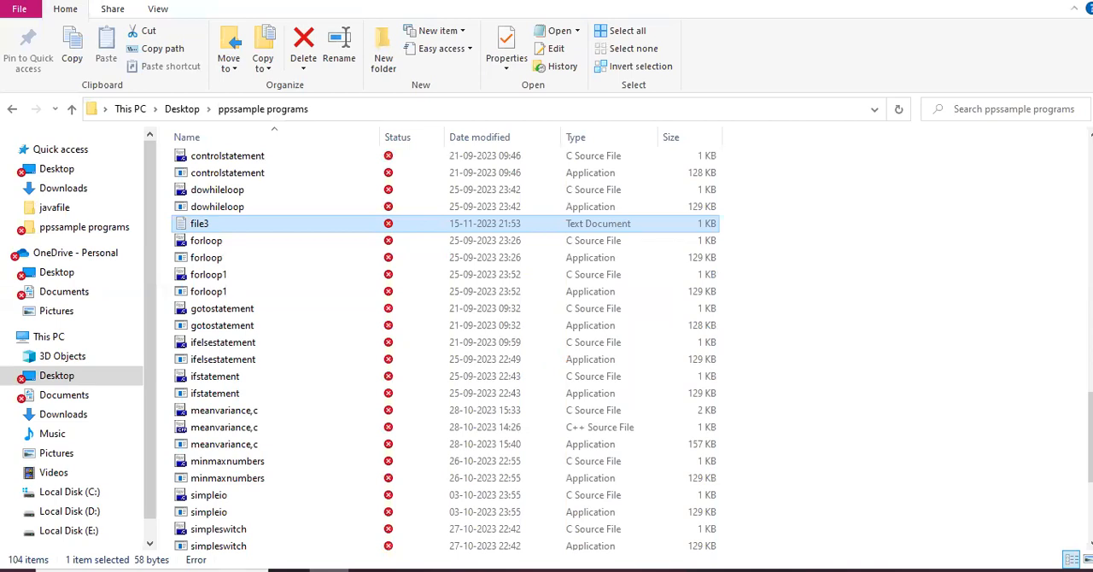
mouse_move(744, 290)
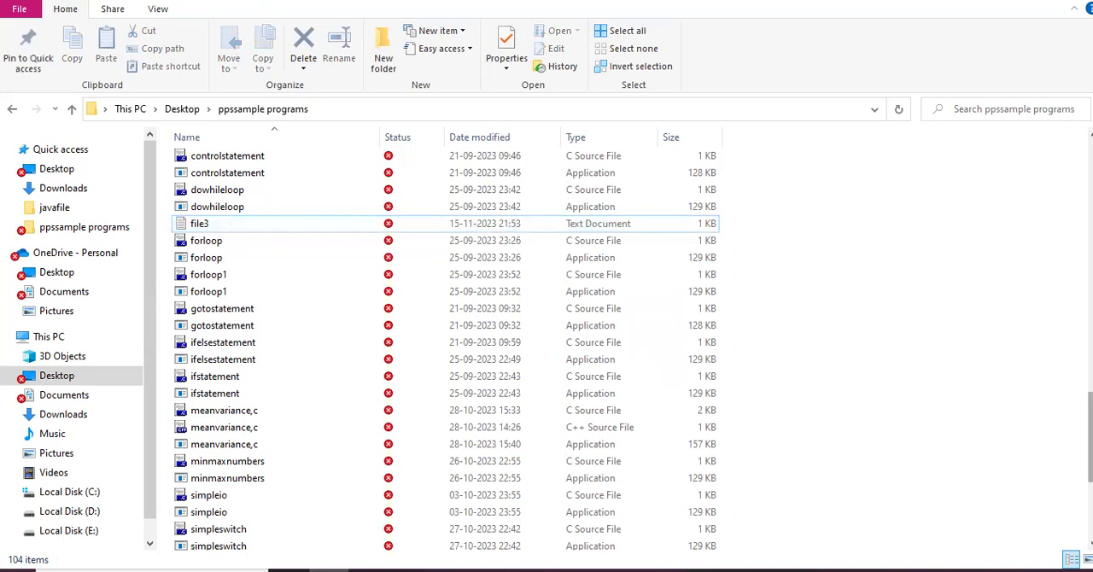
- View student.txt and target.txt from the sample programs folder in Notepad
scroll(down, 3)
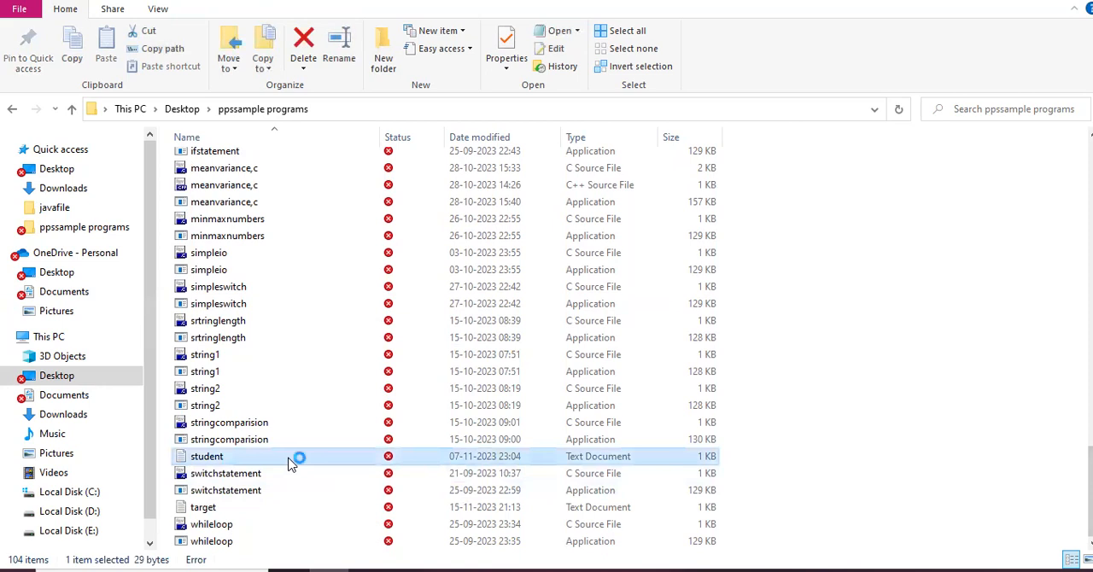
double_click(207, 456)
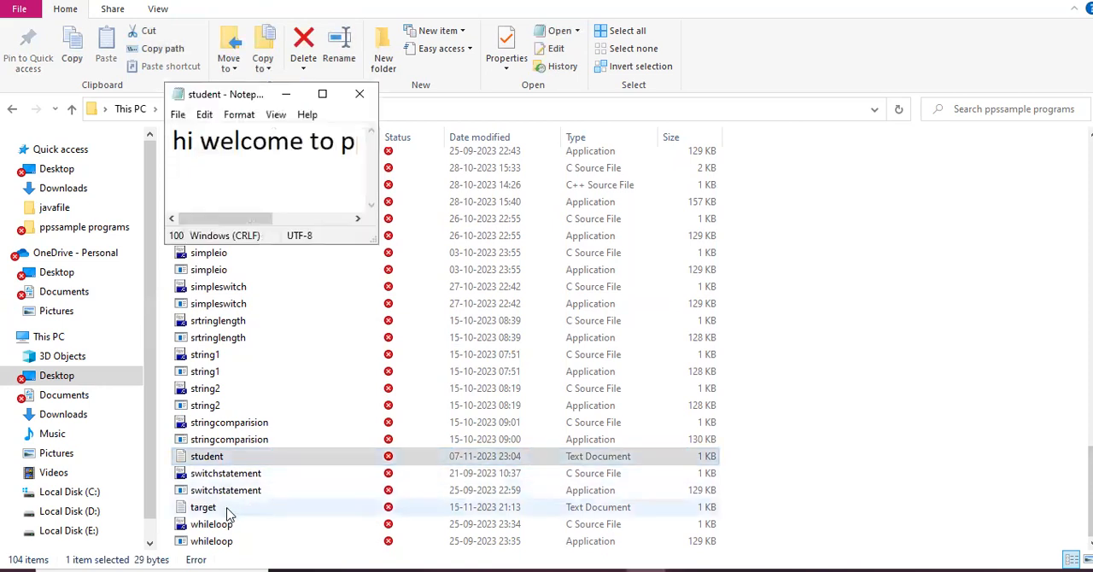
double_click(202, 508)
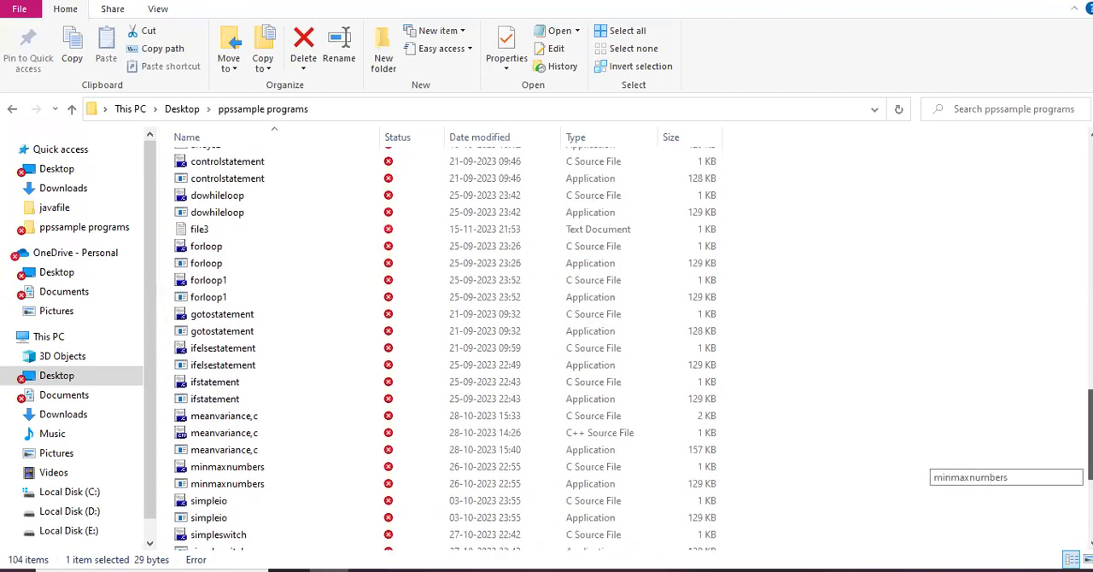
- View file3.txt in a maximized Notepad window to confirm the merged welcome text
scroll(up, 3)
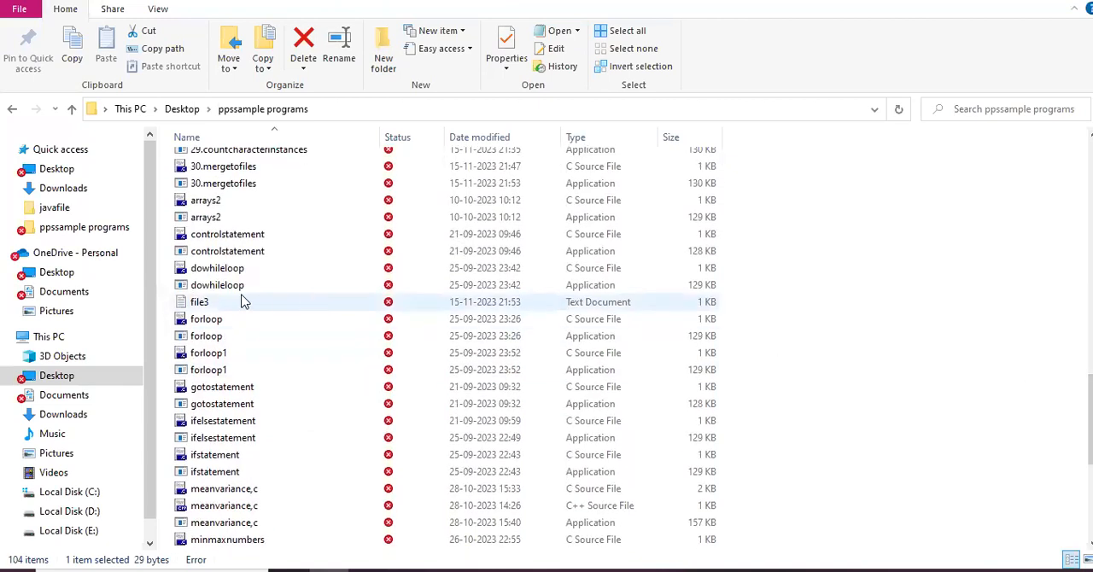
double_click(200, 302)
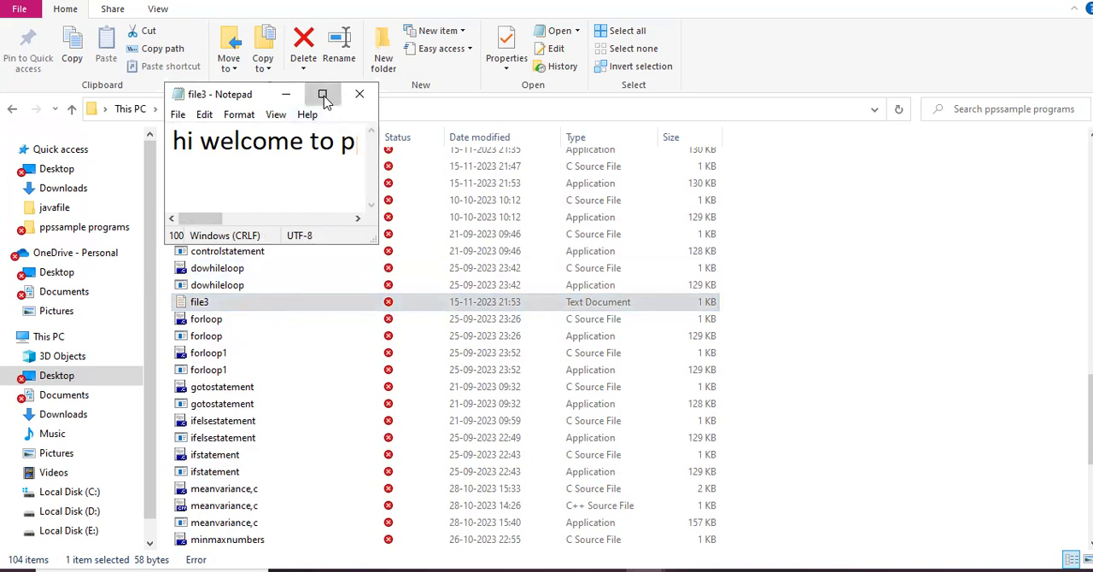
click(321, 94)
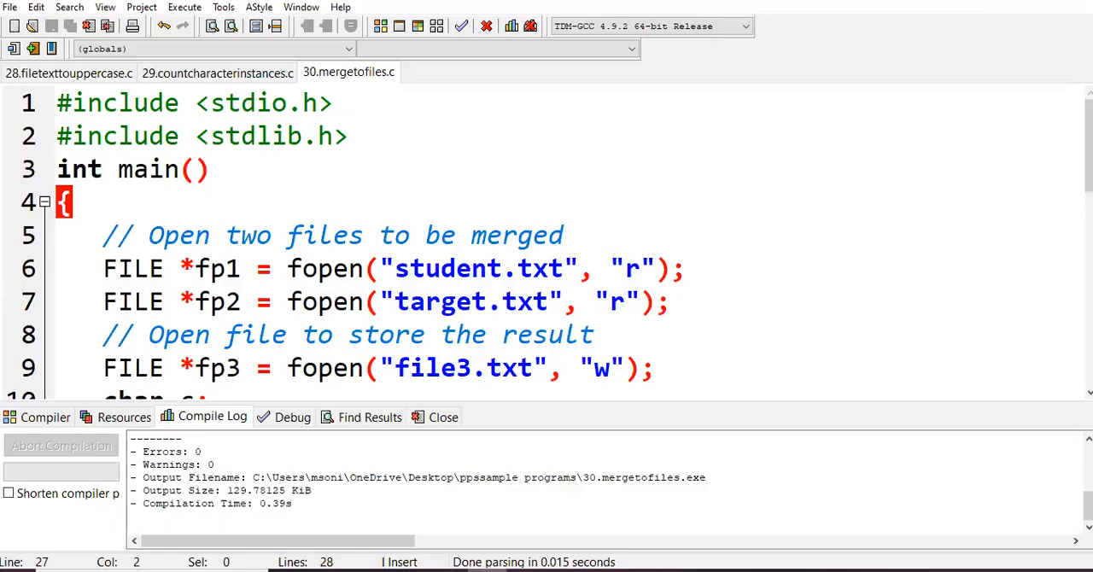
- Close the Compile Log panel to show the merge program source down to the NULL check
click(441, 417)
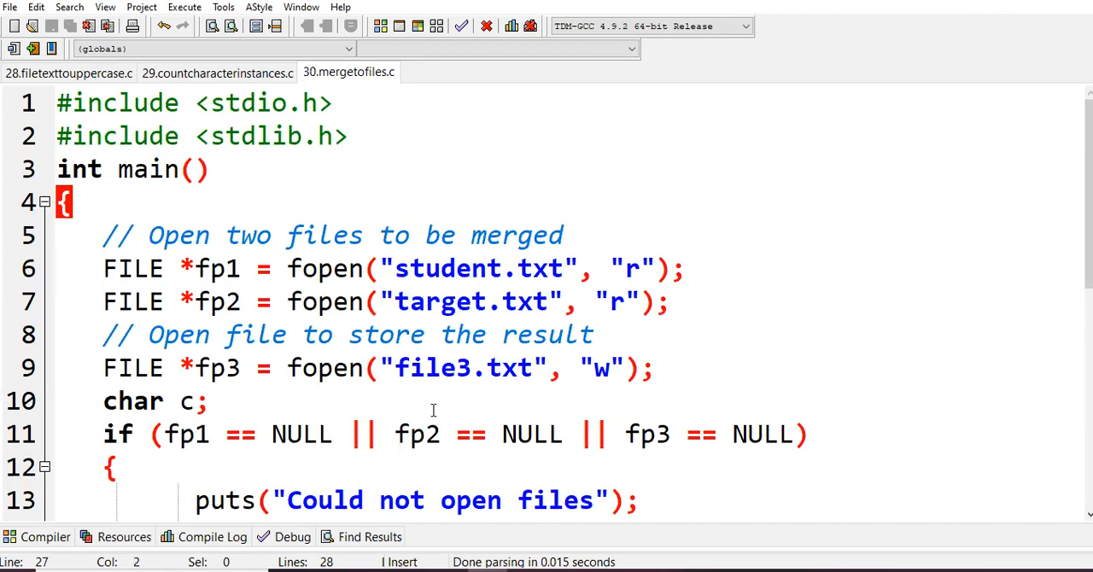
mouse_move(373, 181)
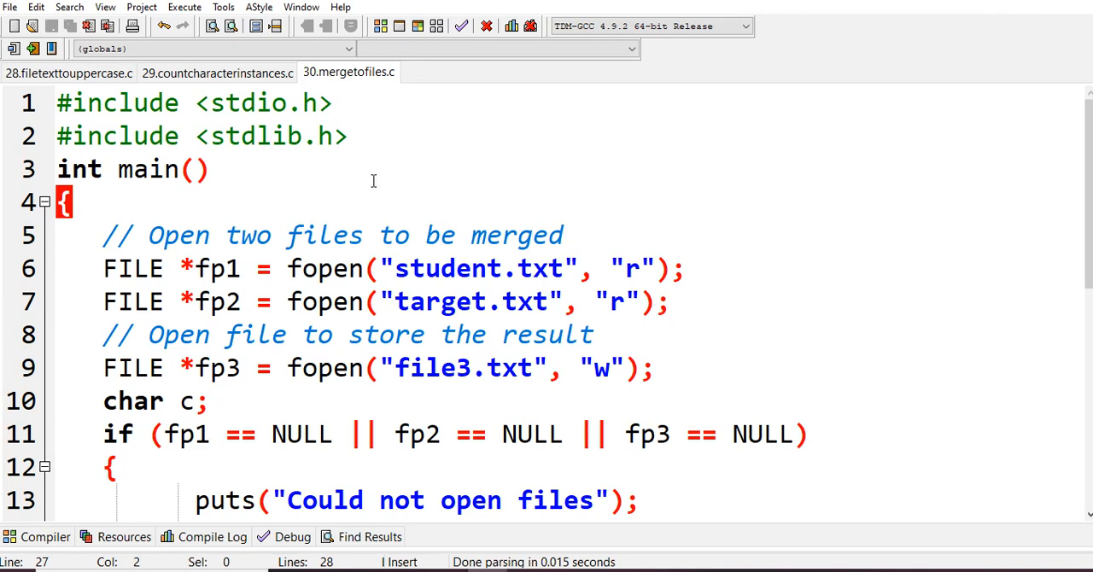